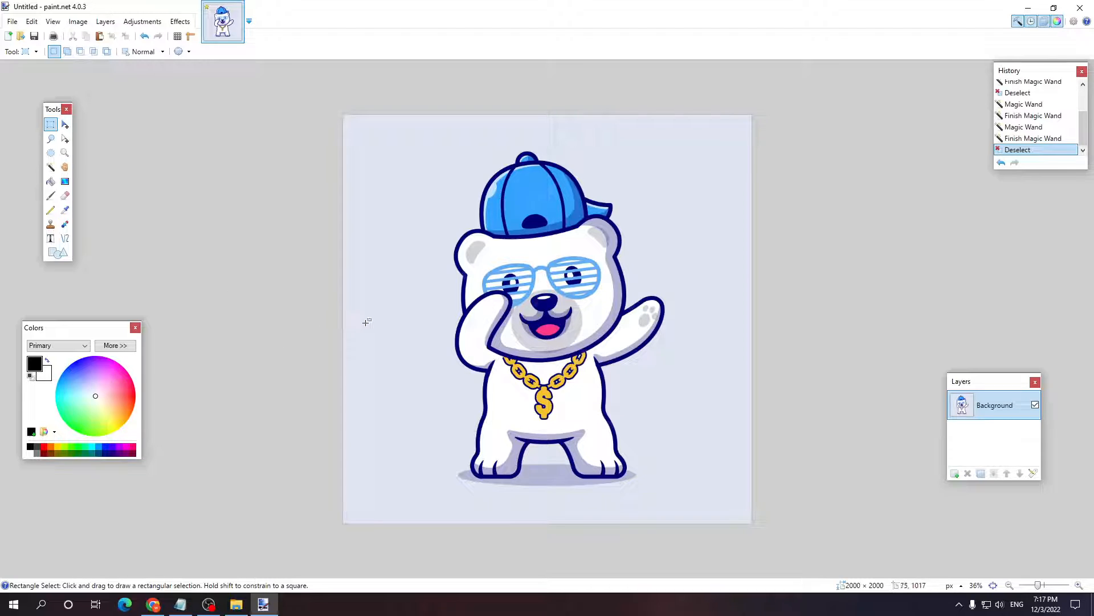
pyautogui.moveTo(528, 199)
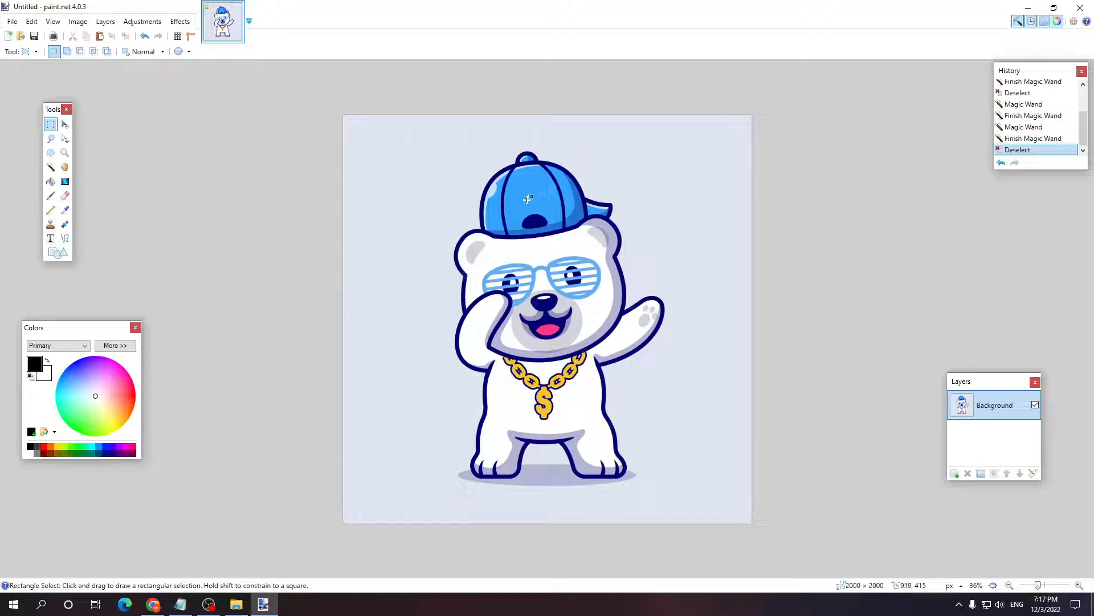
pyautogui.moveTo(51, 167)
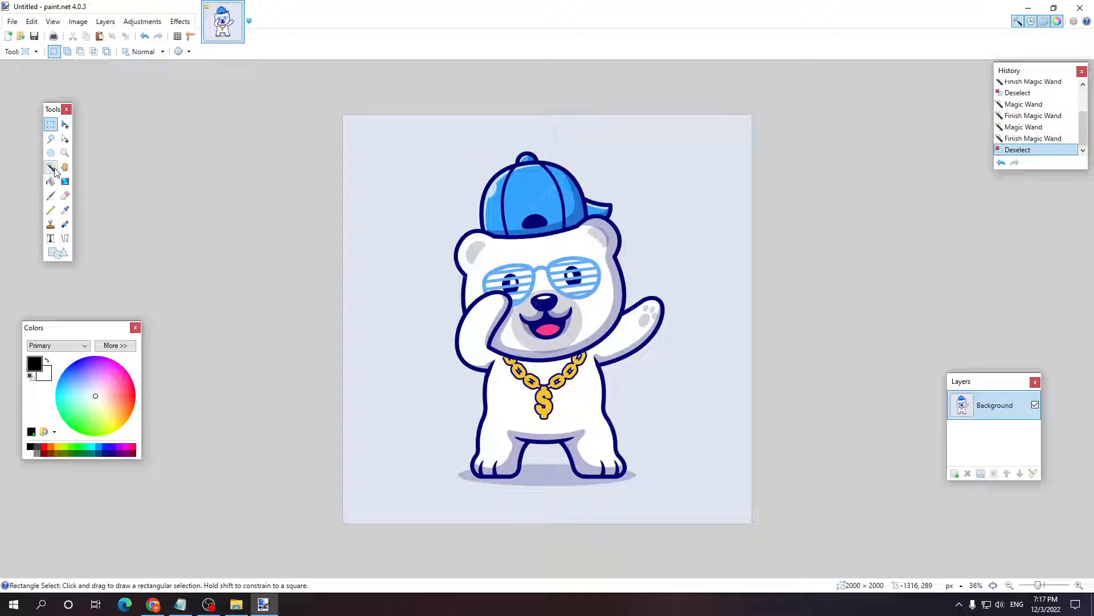
# Magic Wand the pale background around the bear and erase the selected pixels.
pyautogui.click(50, 166)
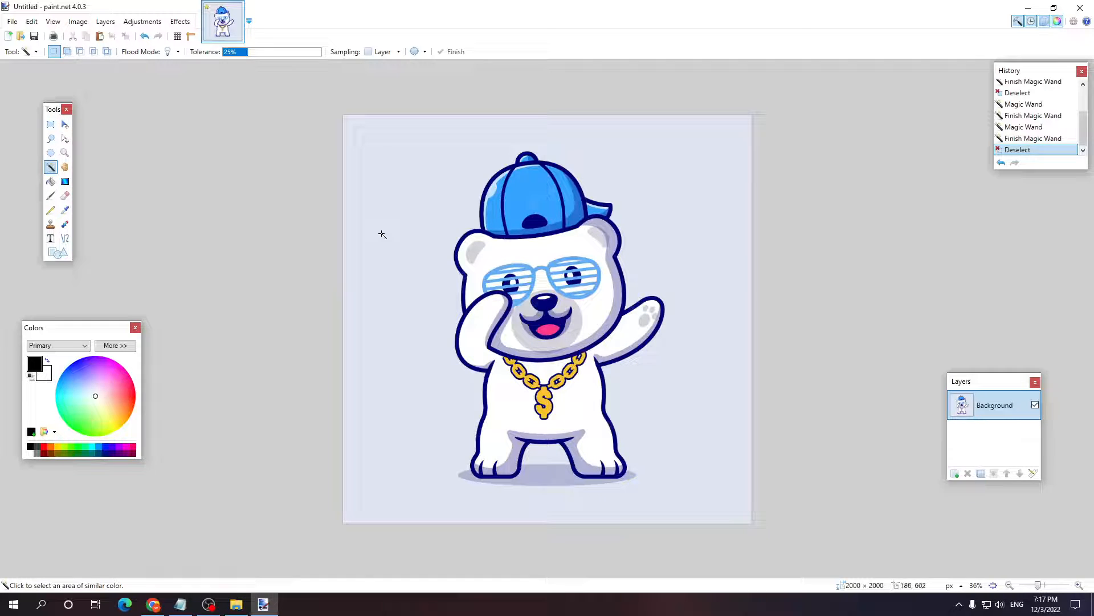
pyautogui.moveTo(527, 260)
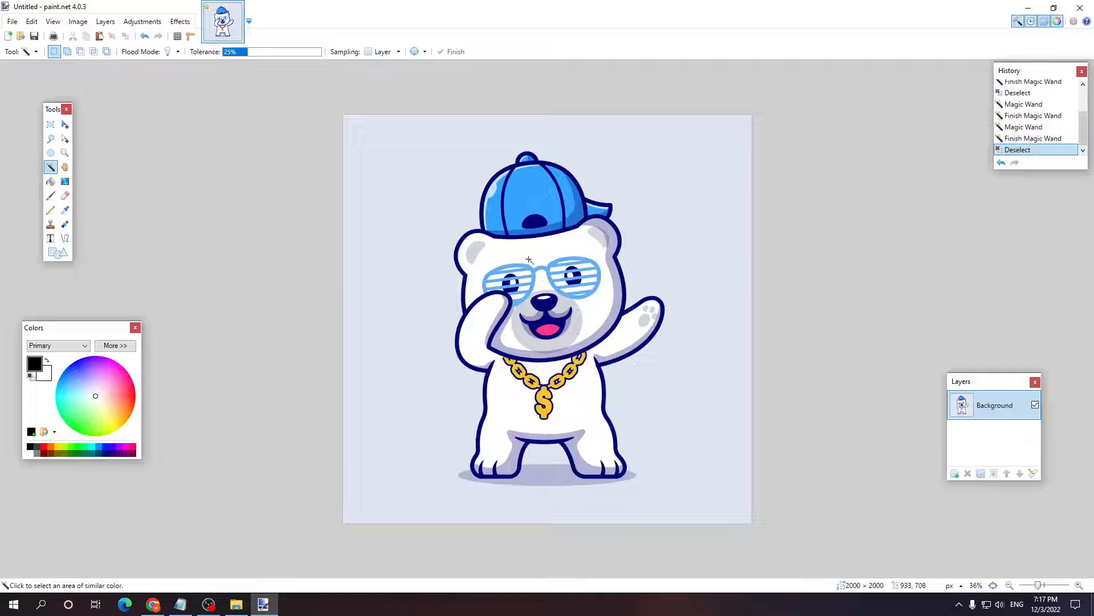
pyautogui.moveTo(237, 51); pyautogui.dragTo(271, 52)
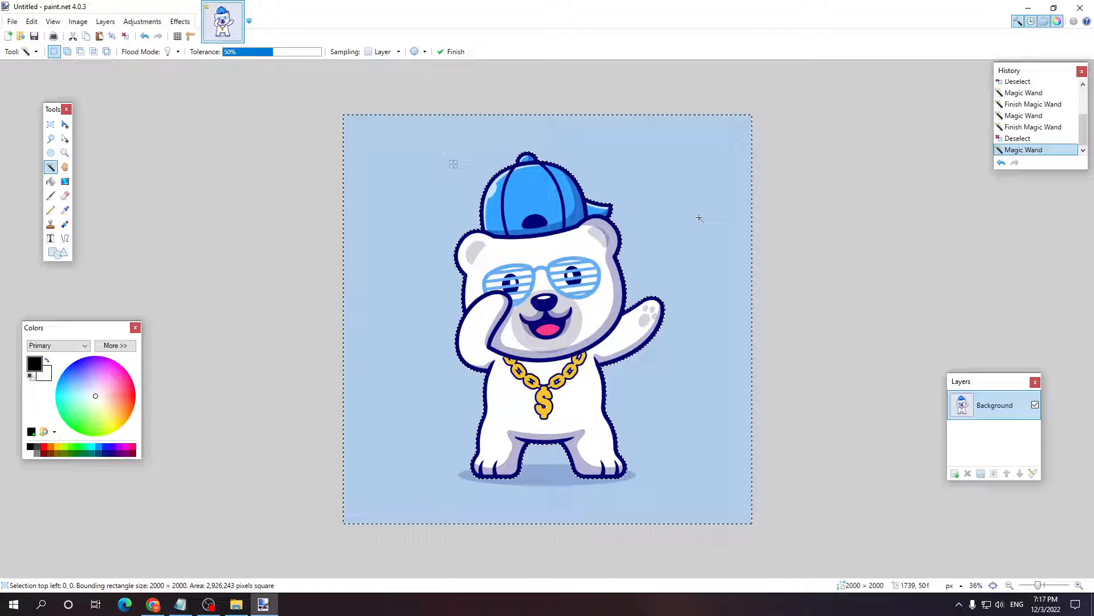
pyautogui.press('Delete')
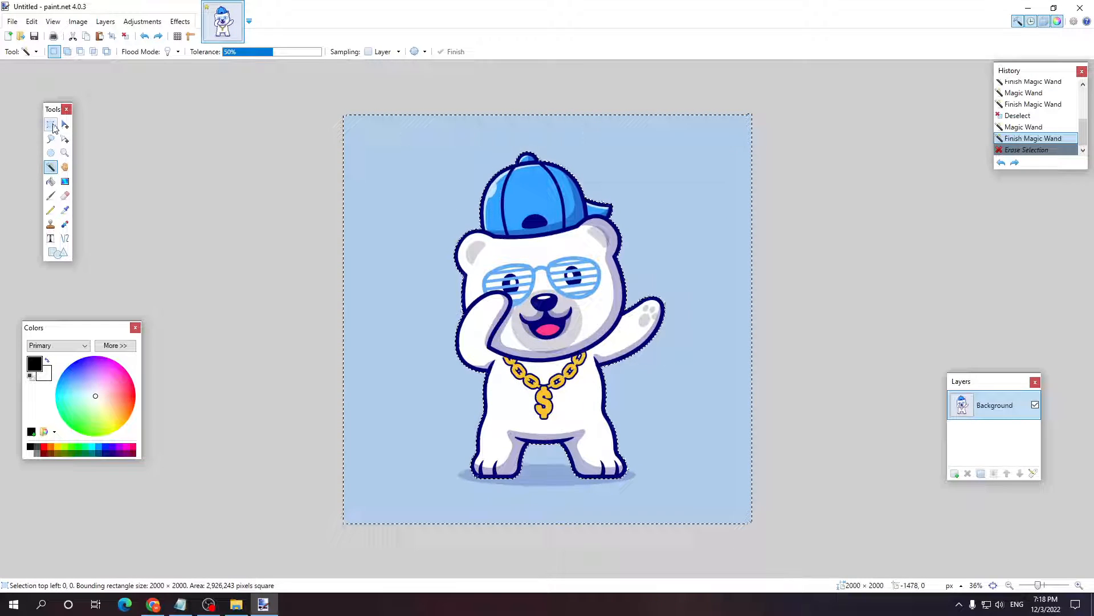
# Switch to the Lasso Select tool for freehand outlining.
pyautogui.click(50, 138)
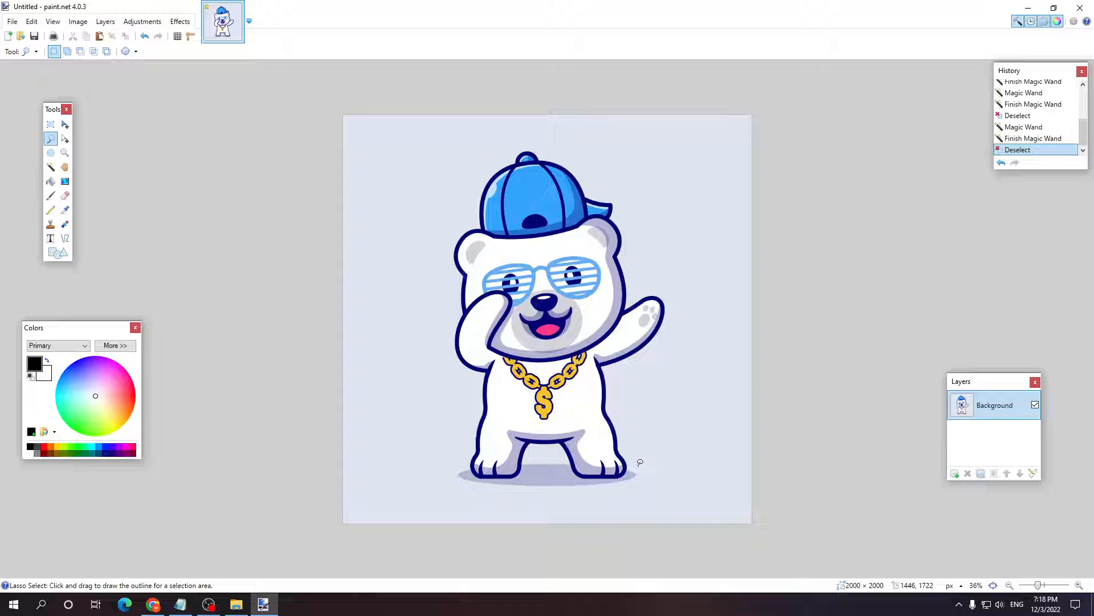
pyautogui.moveTo(630, 418)
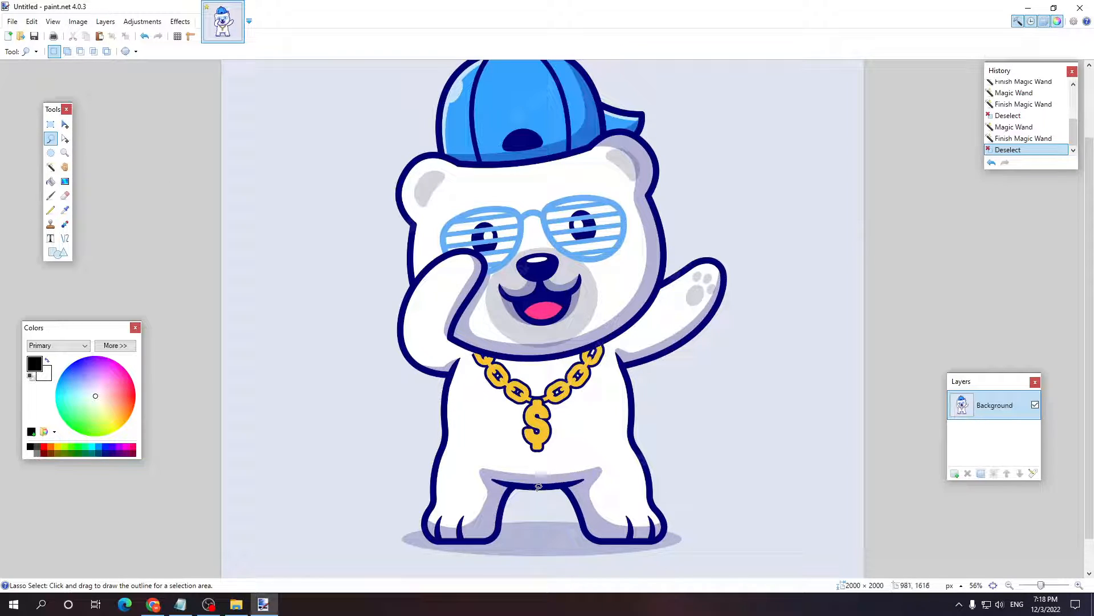
# Trace a freehand lasso outline enclosing the whole polar bear from its legs around.
pyautogui.moveTo(537, 487); pyautogui.dragTo(590, 537)
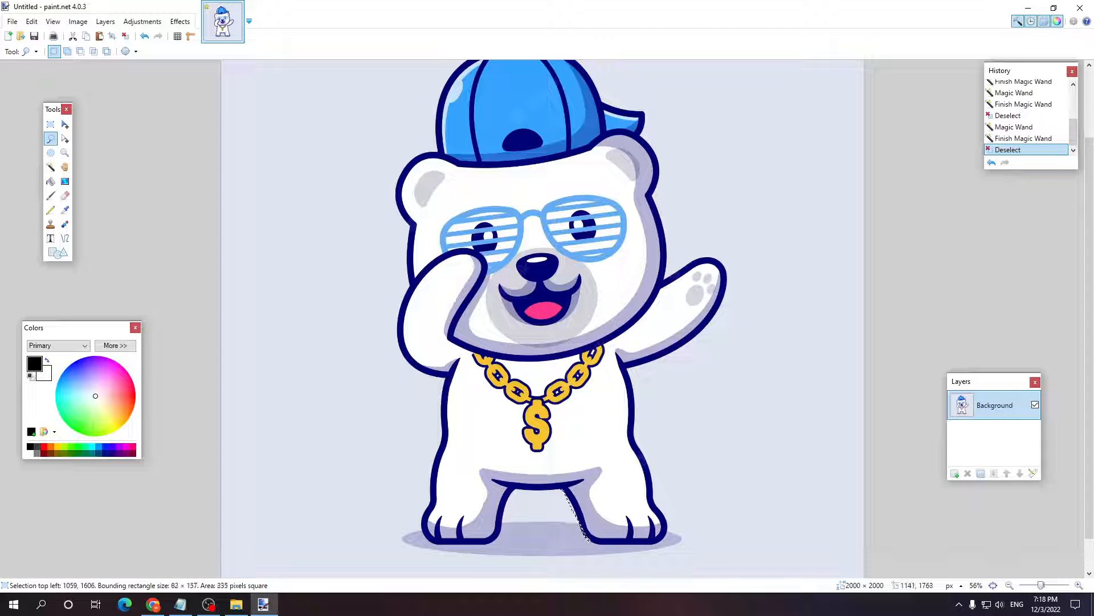
pyautogui.click(614, 516)
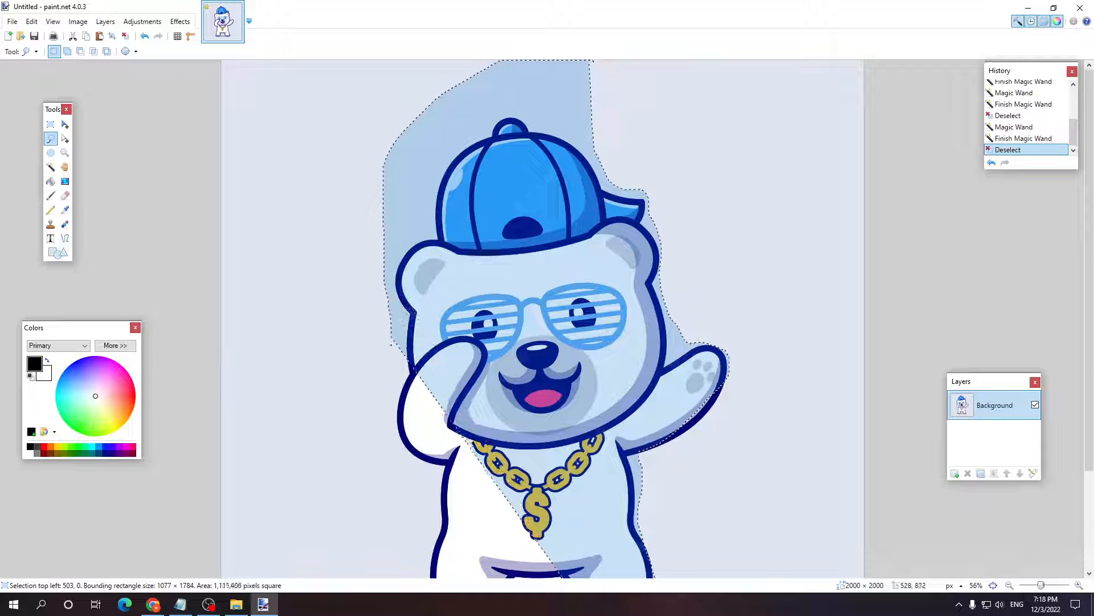
pyautogui.scroll(-3)
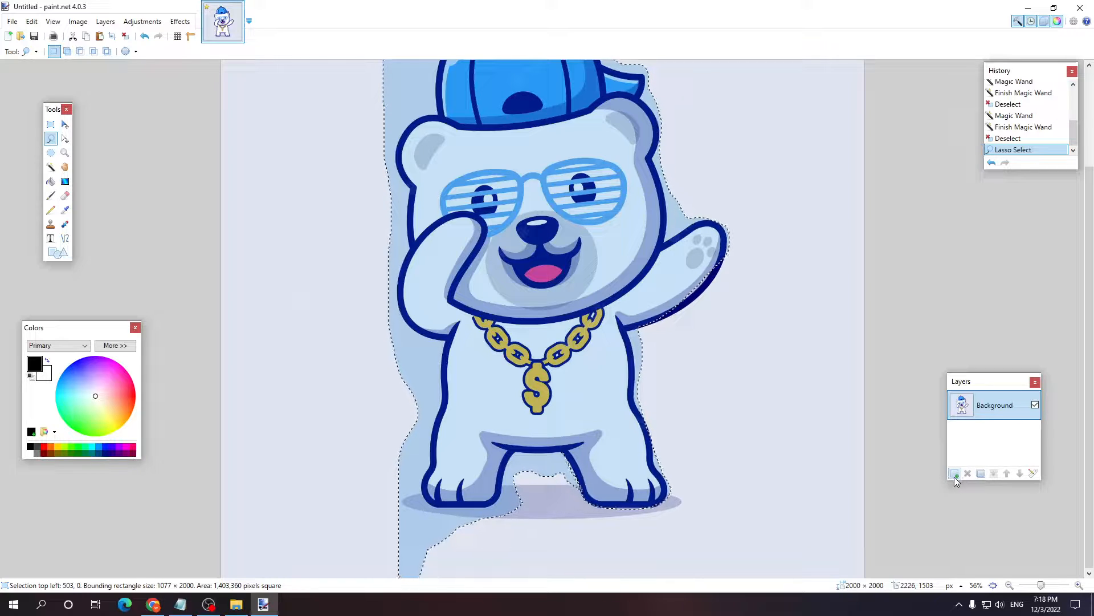
# Add a new layer, delete the Background layer, paste the bear and nudge it into place.
pyautogui.click(956, 473)
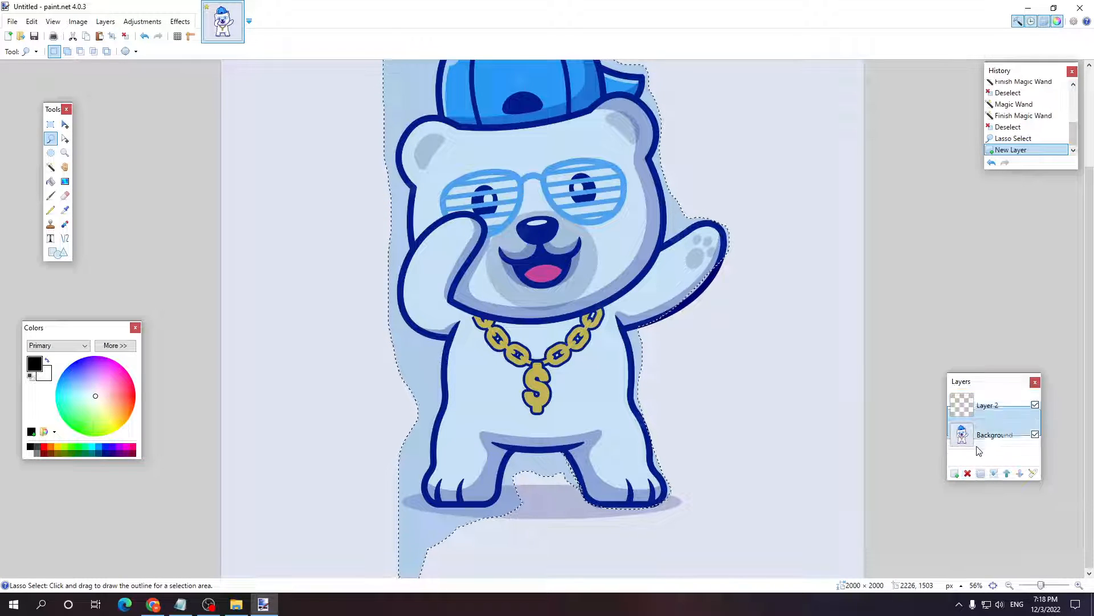
pyautogui.click(968, 473)
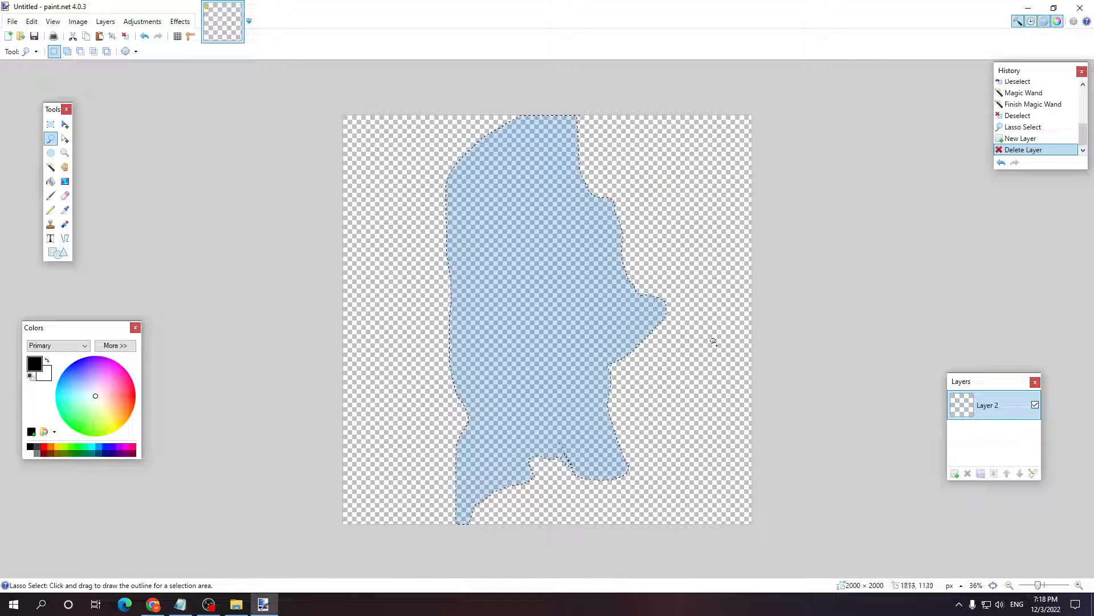
pyautogui.press('ctrl+v')
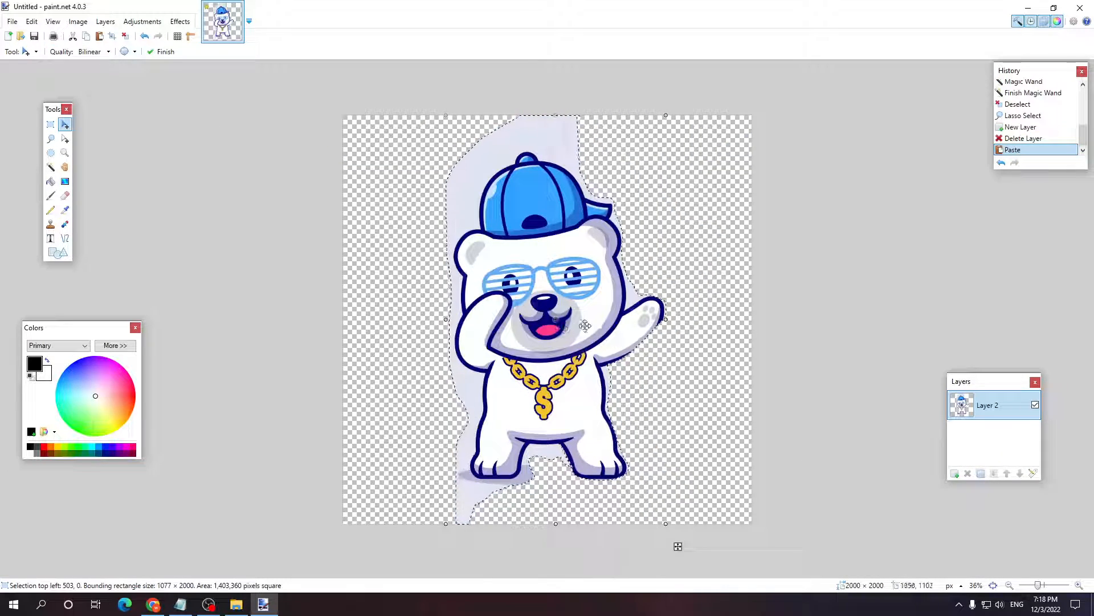
pyautogui.moveTo(586, 325); pyautogui.dragTo(583, 358)
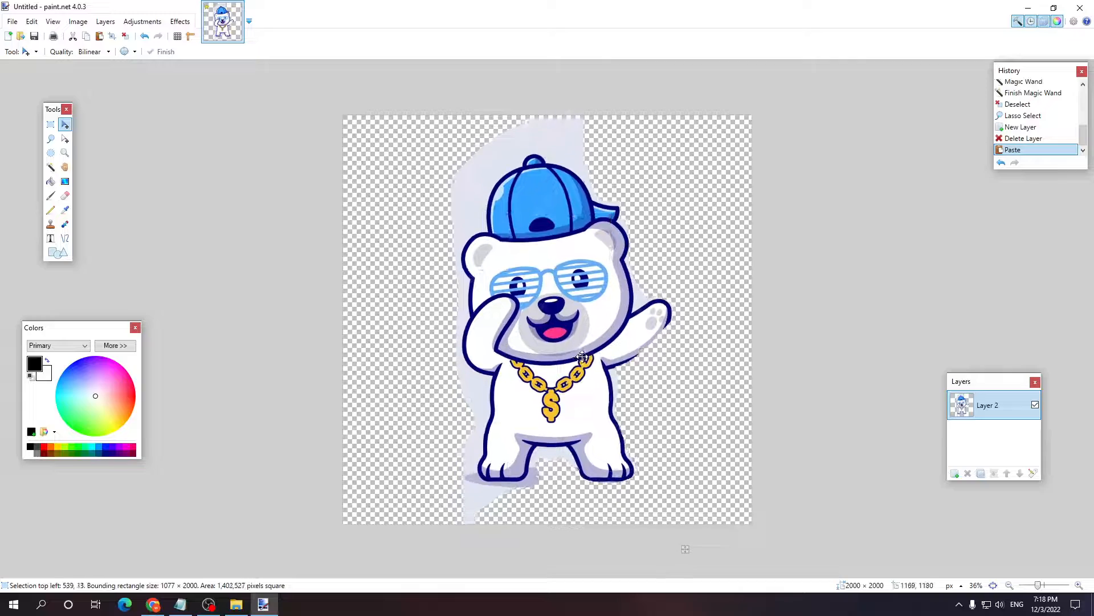